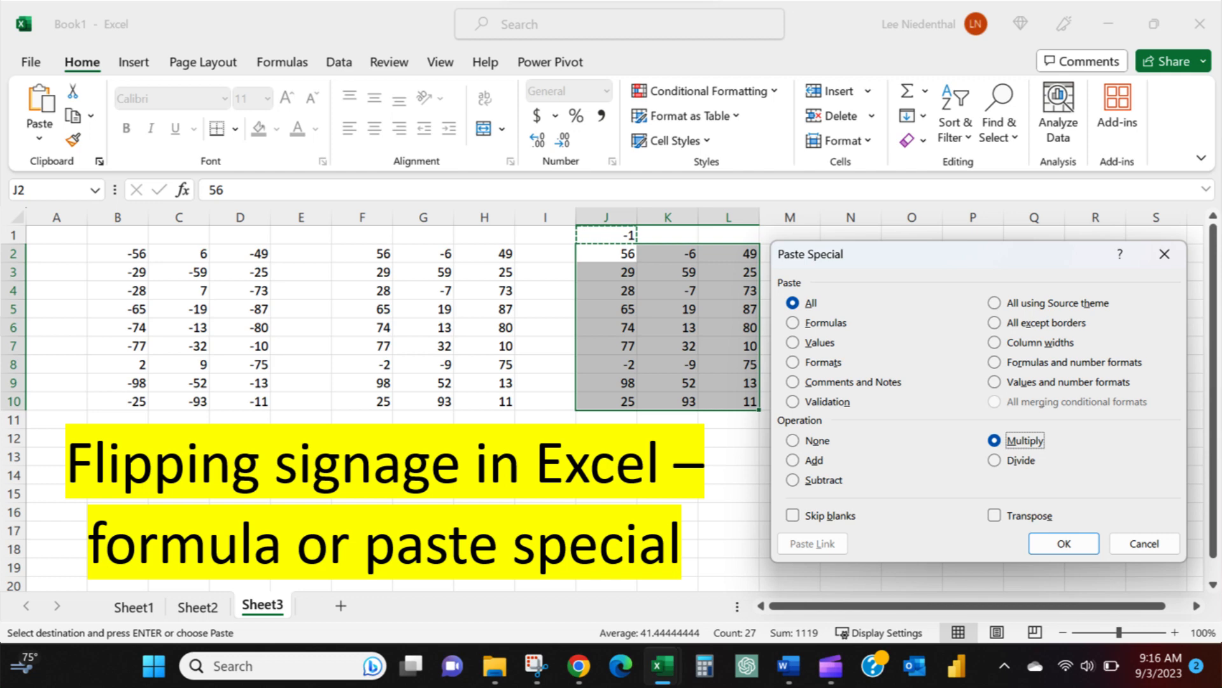
Step: Fill F2:H10 with =ABS(B2) absolute values and check a result against C8
left_click(1063, 543)
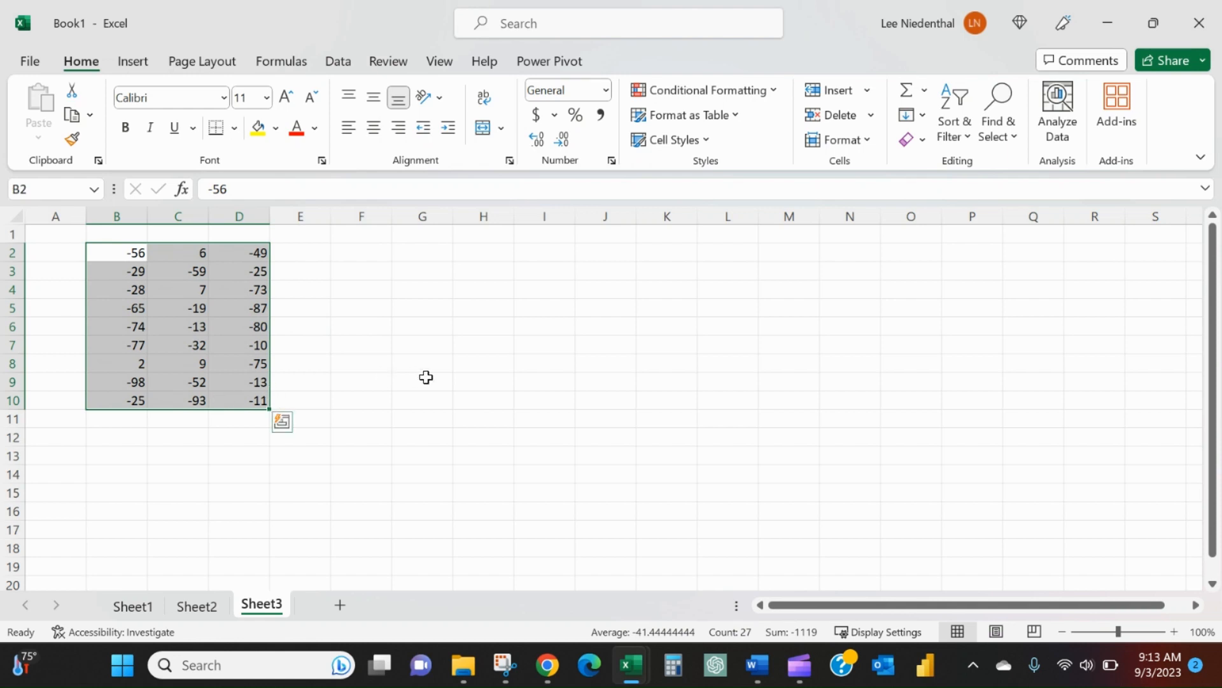
mouse_move(157, 272)
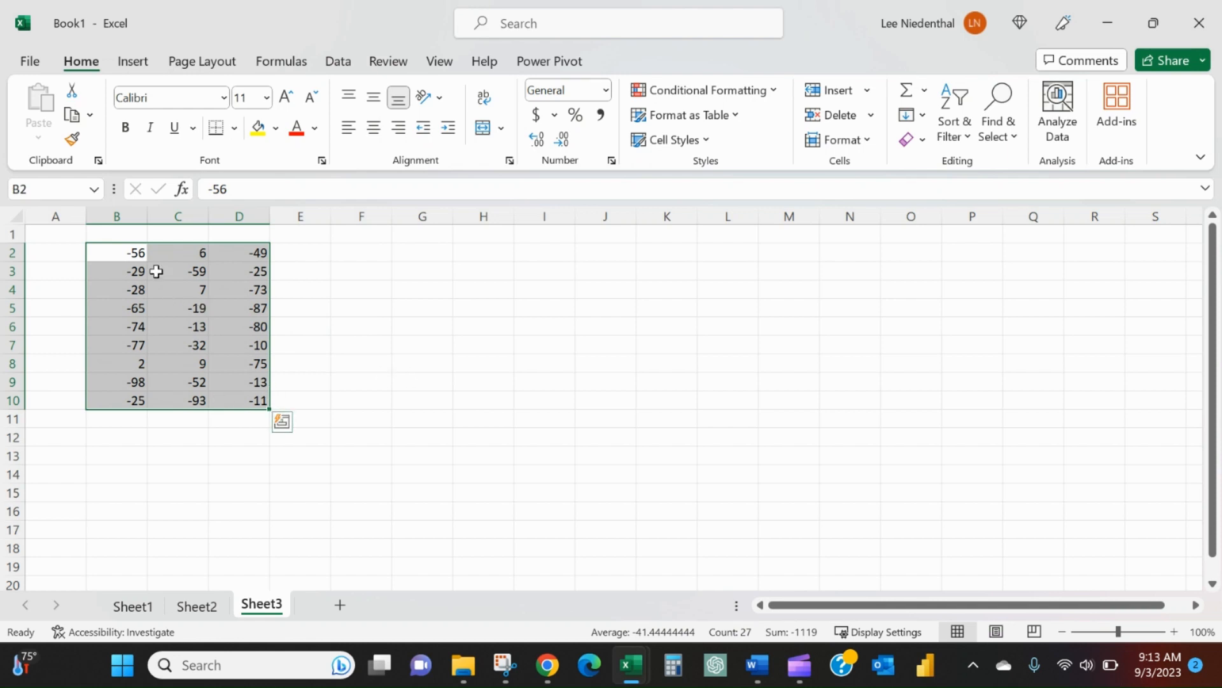
mouse_move(165, 266)
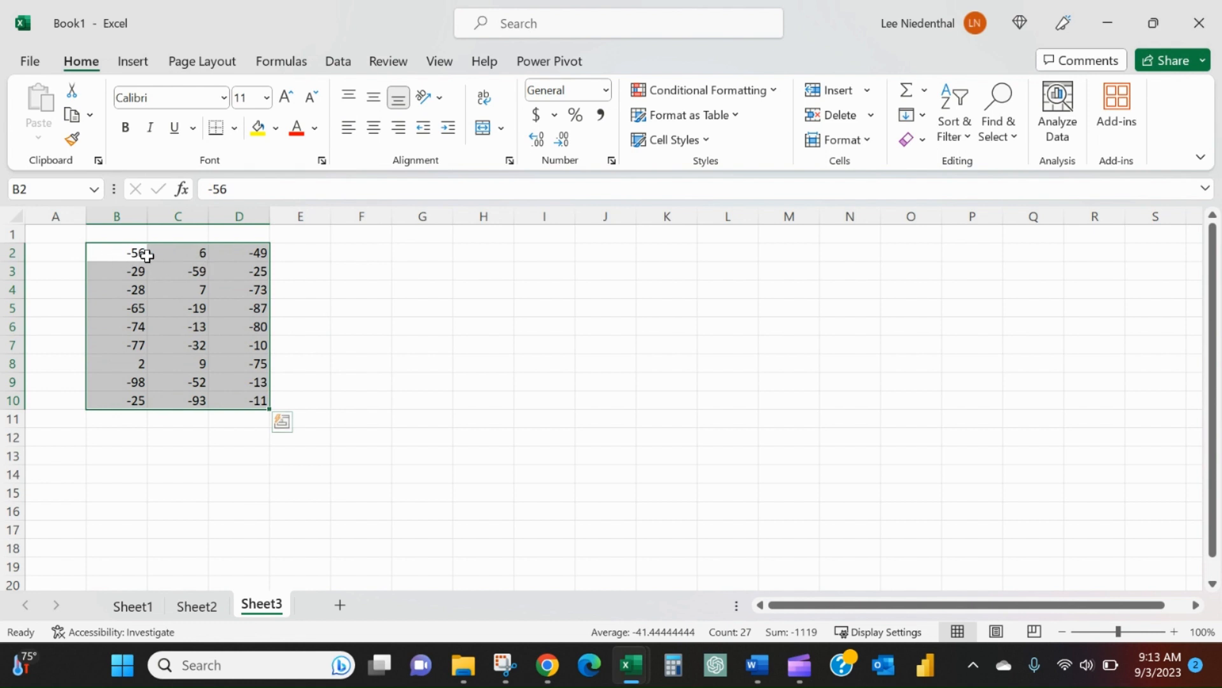
mouse_move(191, 359)
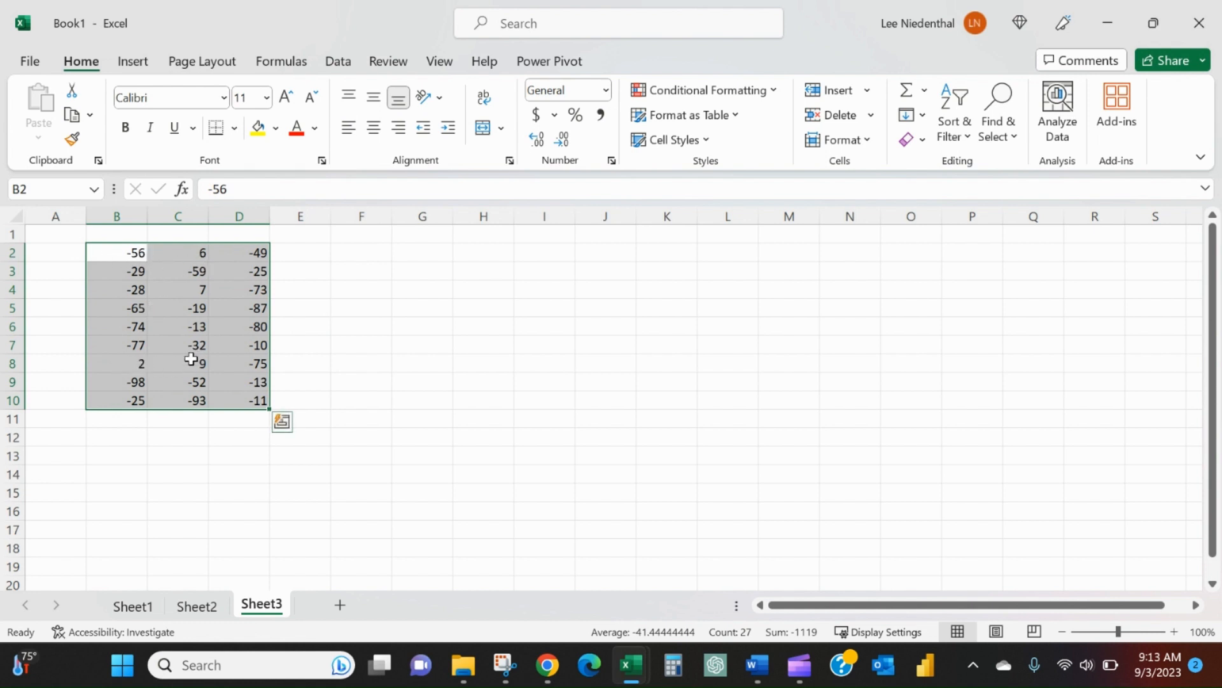
mouse_move(180, 261)
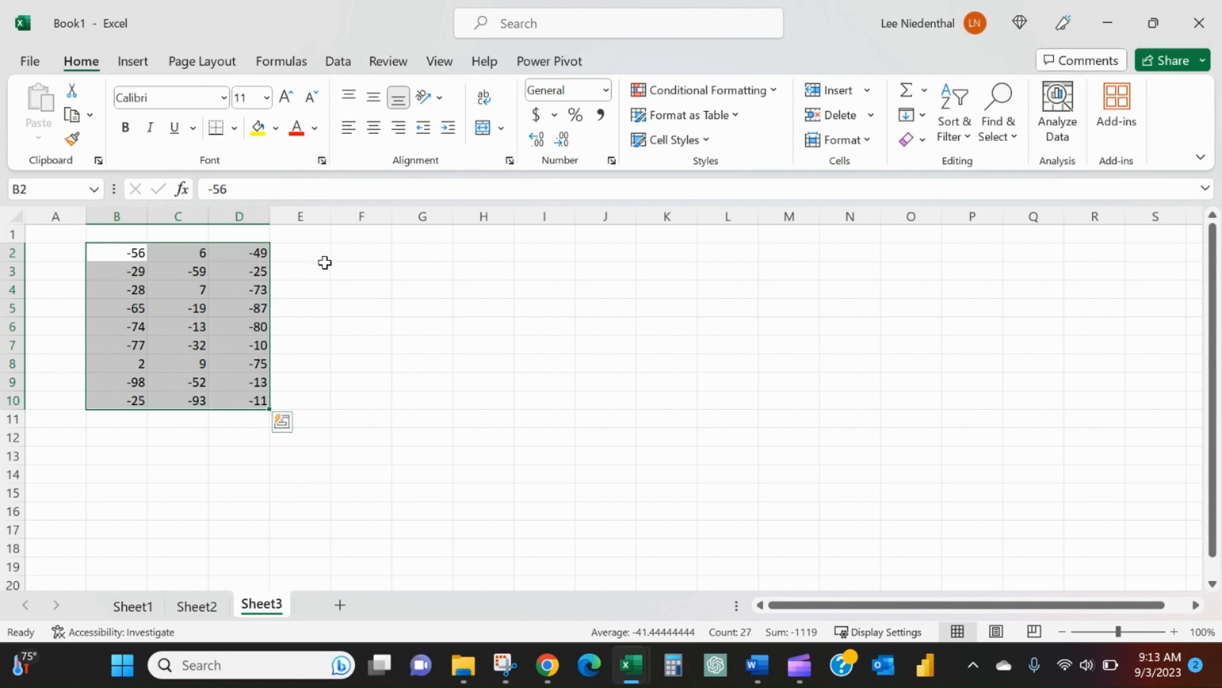
type("=abs")
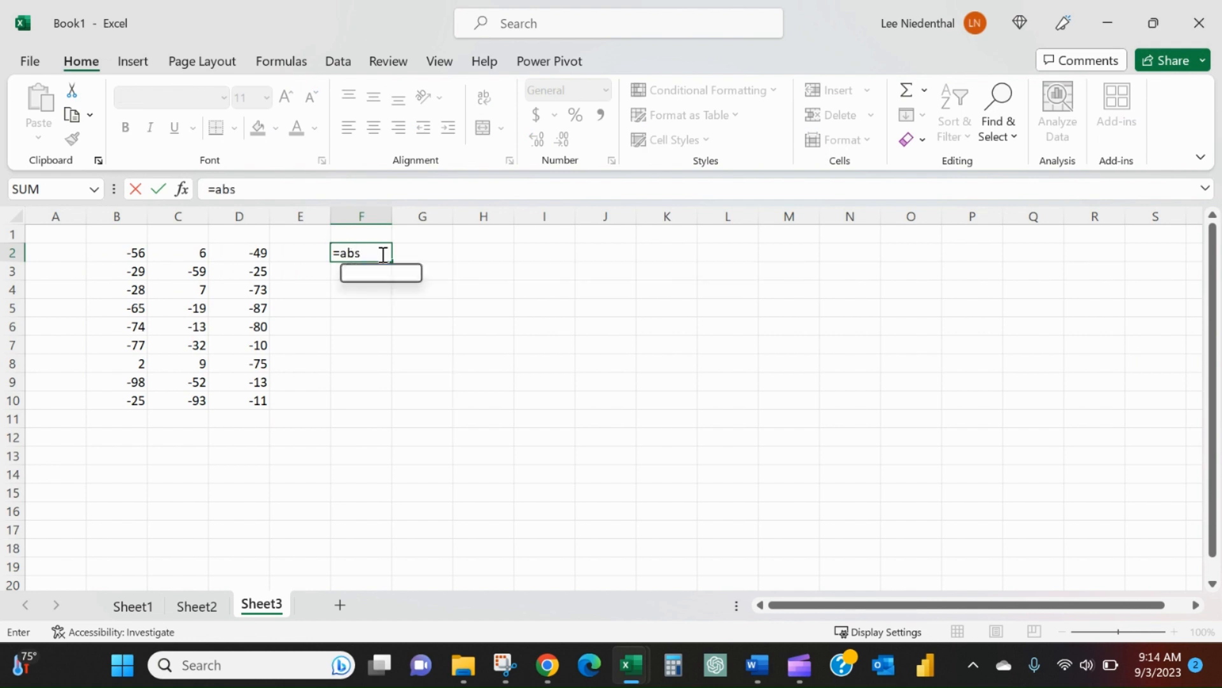
left_click(117, 252)
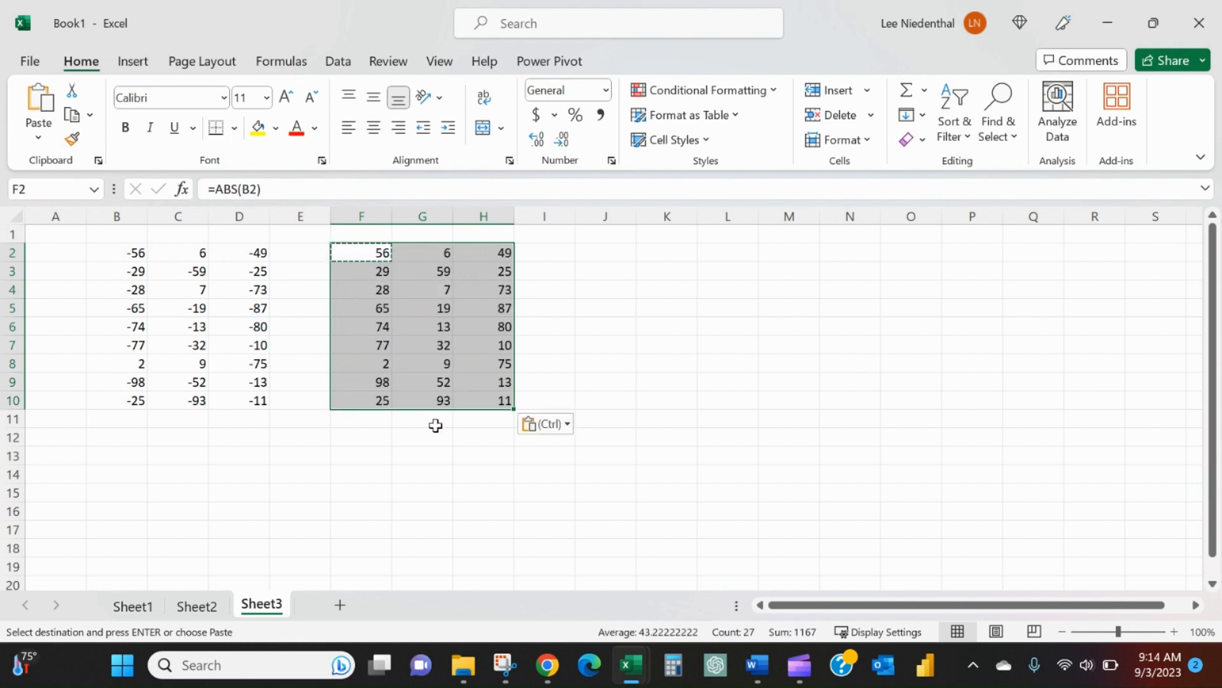
left_click(116, 365)
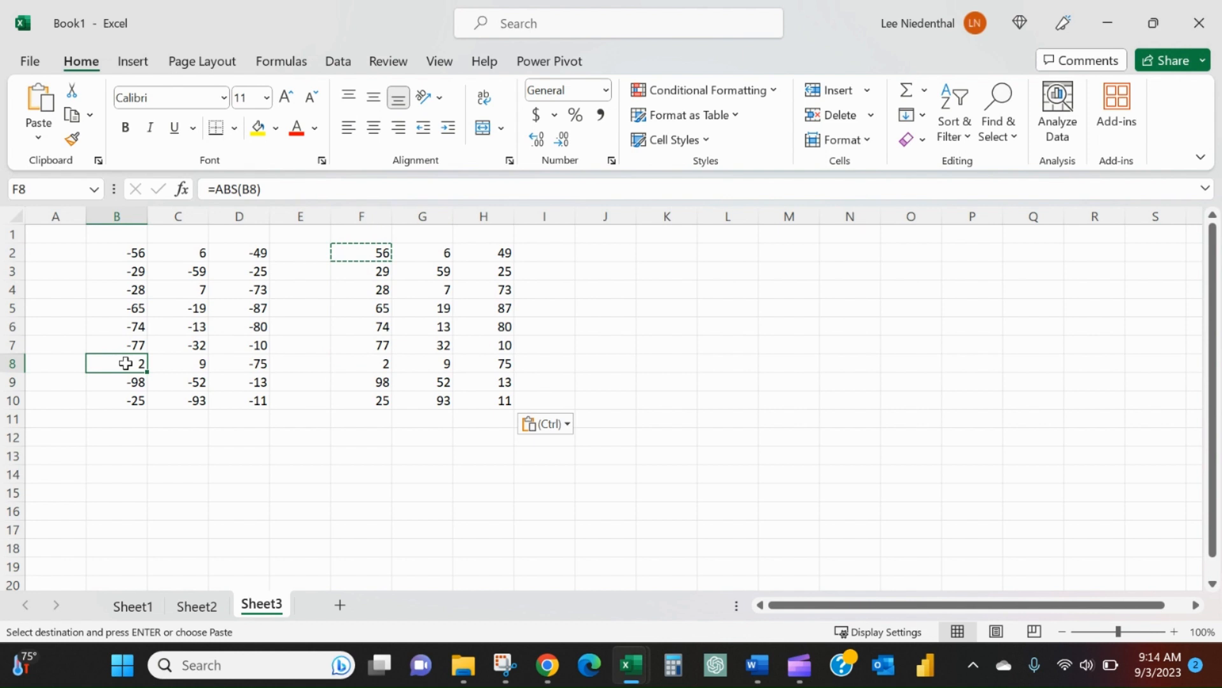
left_click(177, 364)
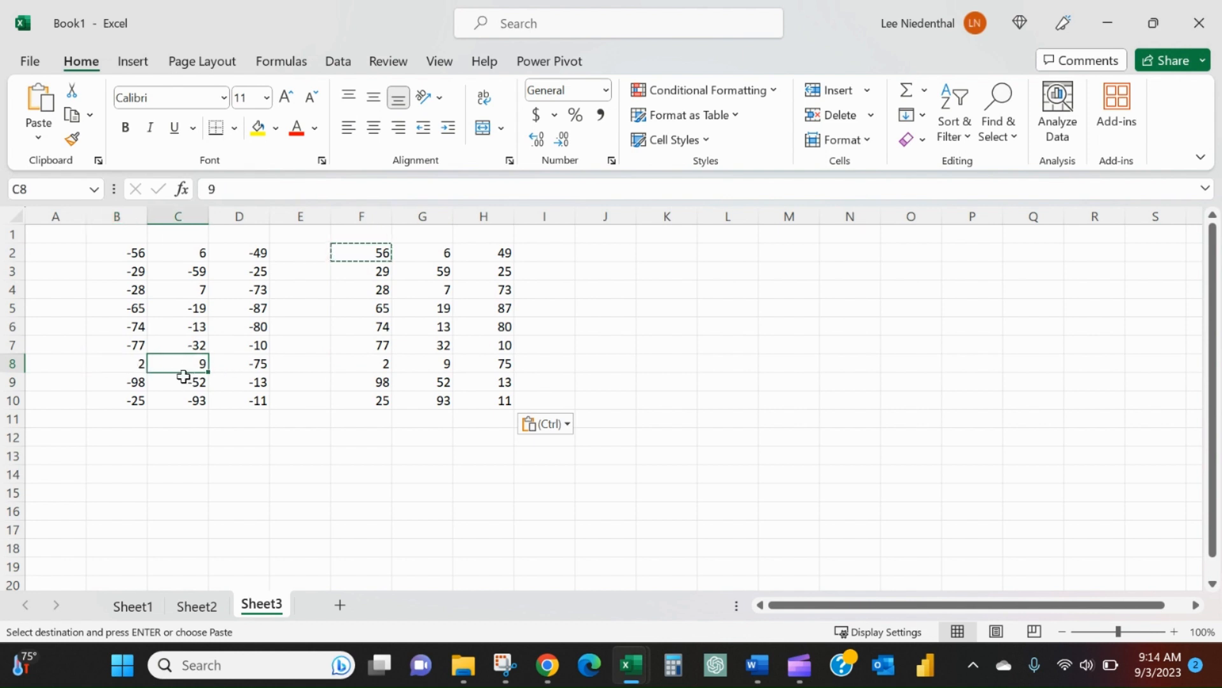
Step: Begin rewriting F2 as the negation formula =-B2
left_click(362, 252)
type("=-B2")
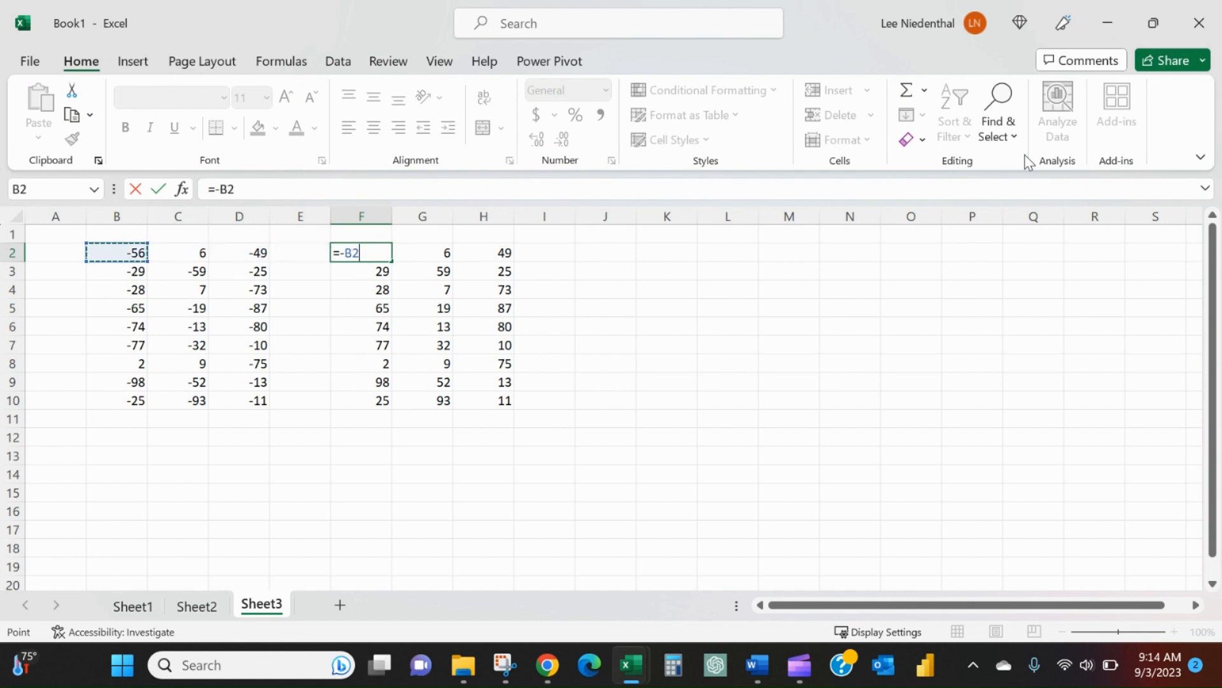
Step: Fill F2:H10 with =-B2 sign-flipped values and enter -1 in J1
key("Enter")
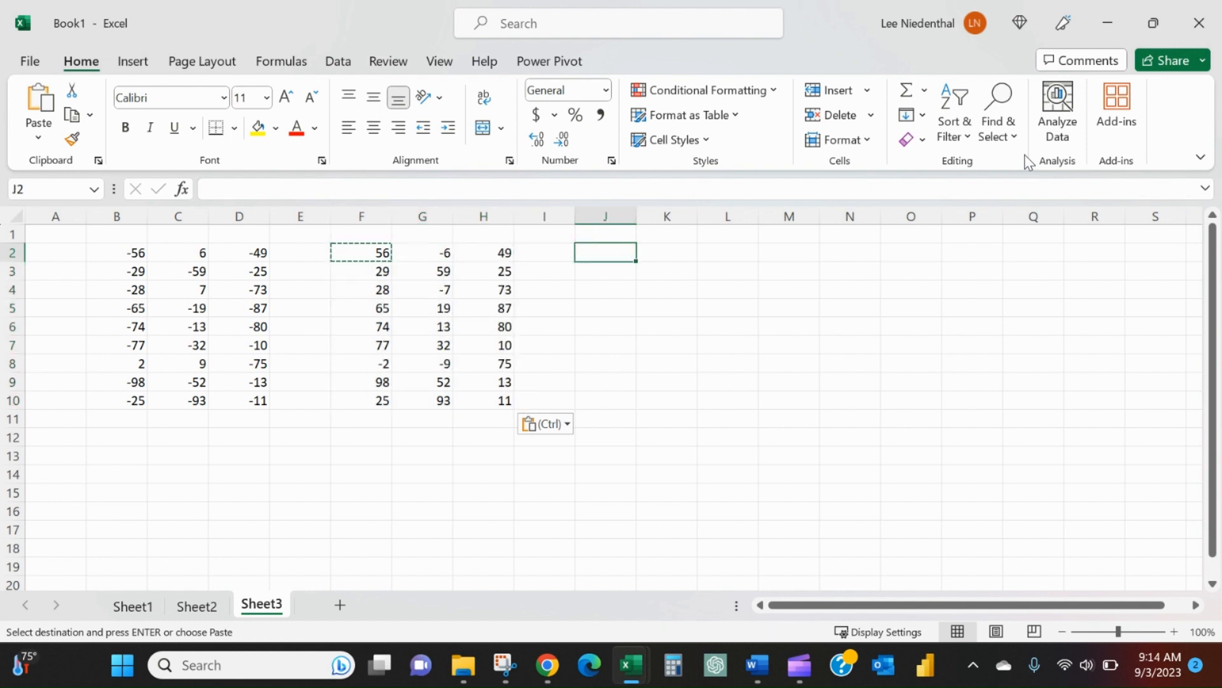
key("Up")
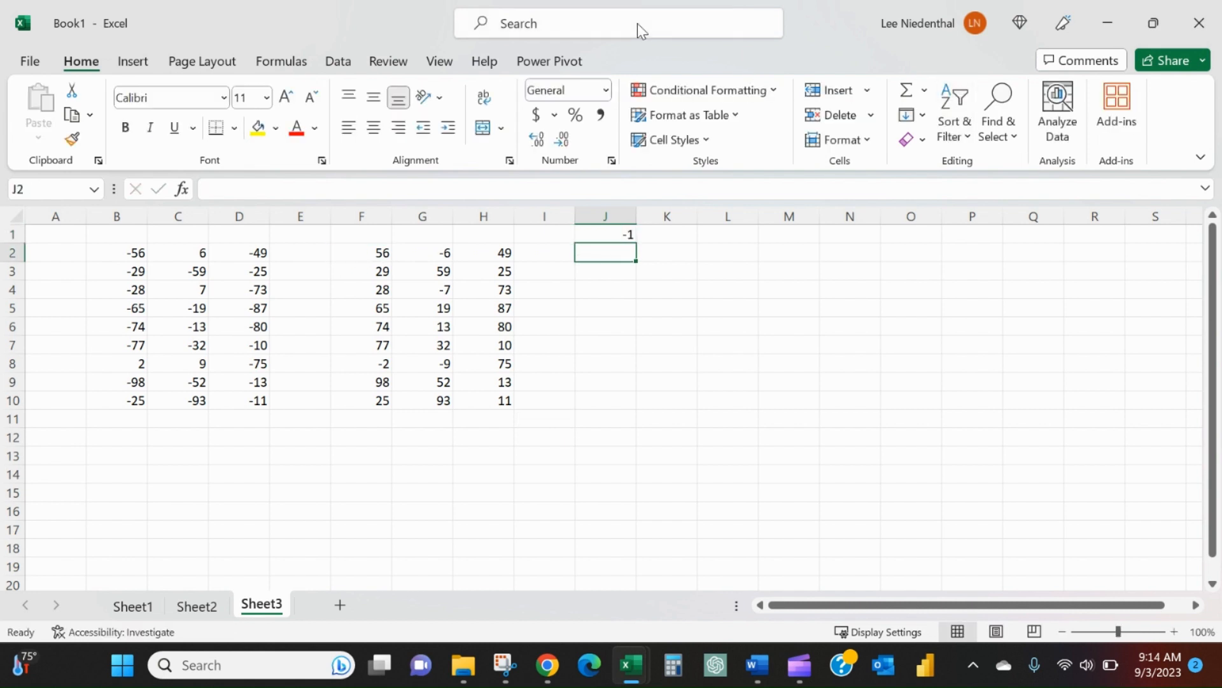
Step: Copy B2:D10 to J2, copy the -1 in J1, and select J2:L10
left_click_drag(116, 252, 258, 400)
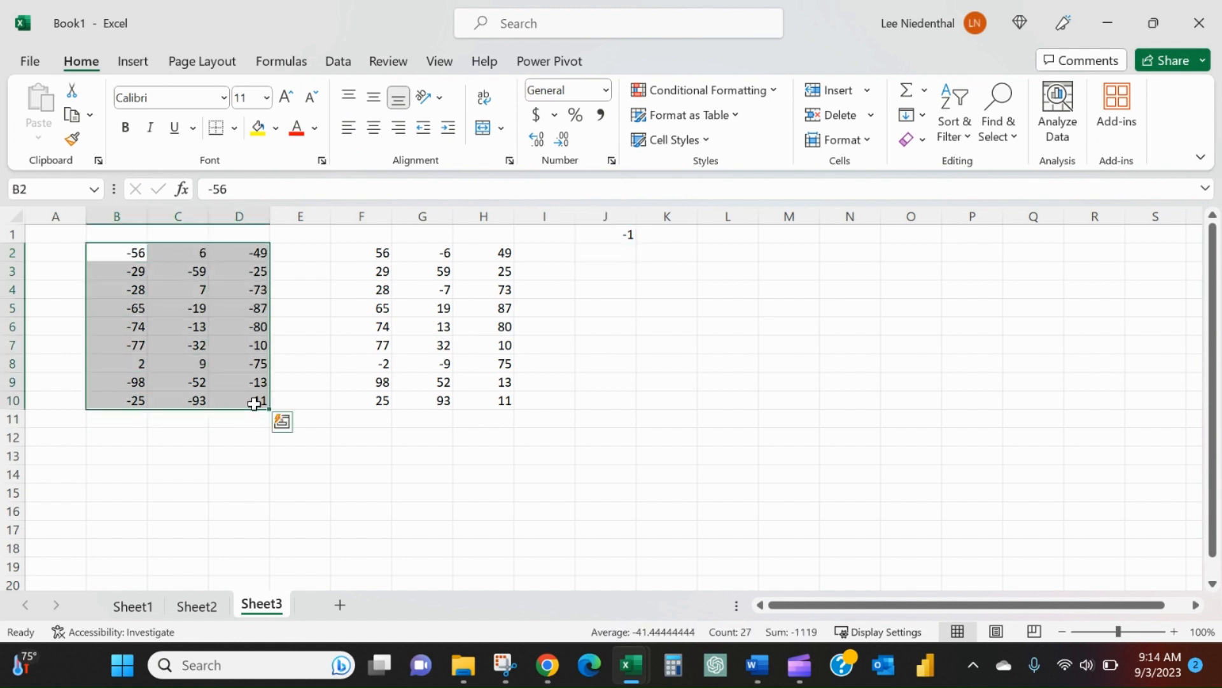
left_click(606, 252)
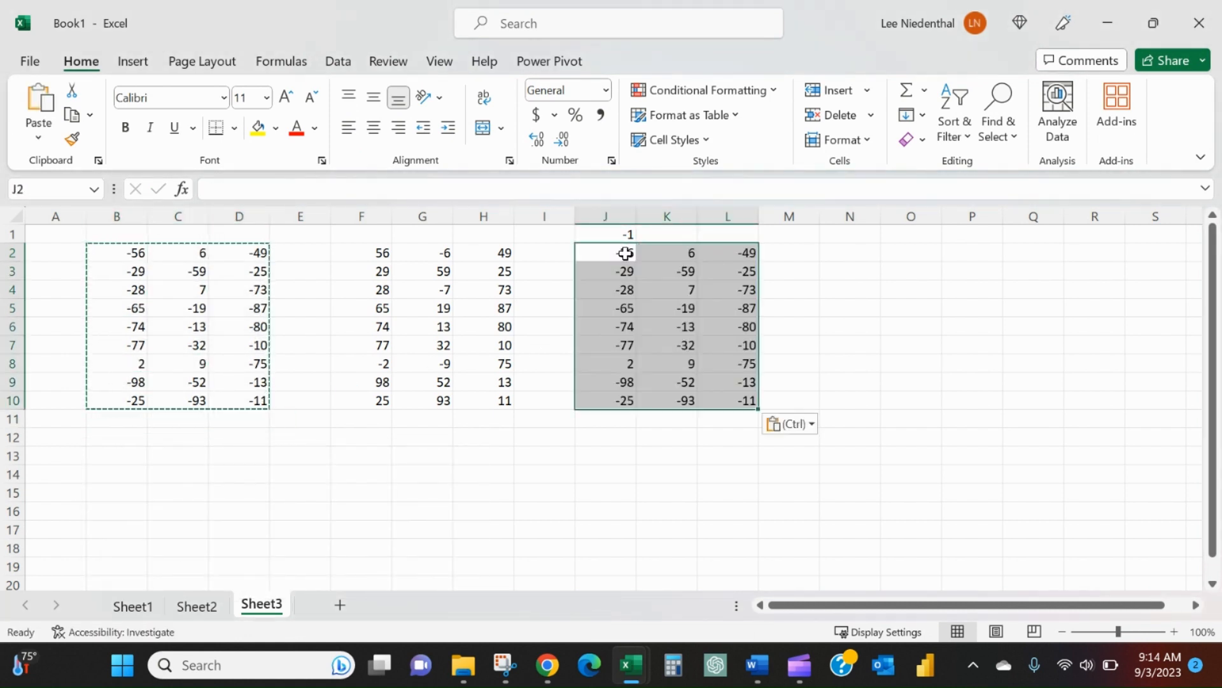
left_click(616, 234)
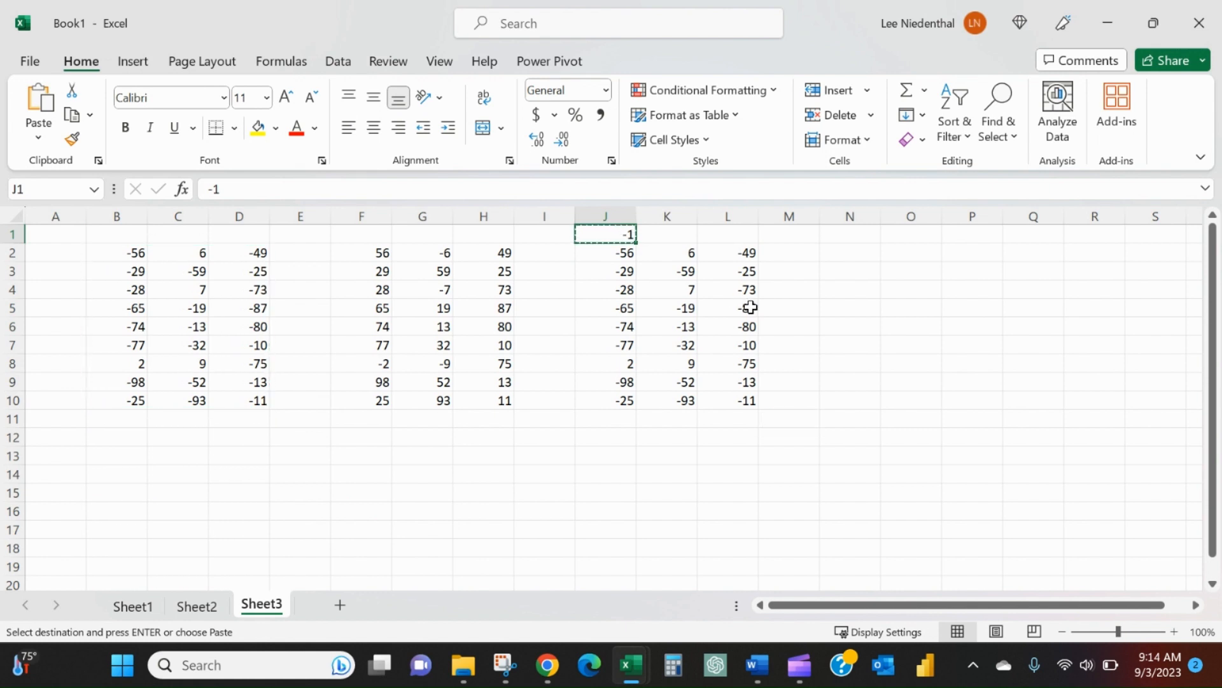
left_click_drag(603, 252, 727, 400)
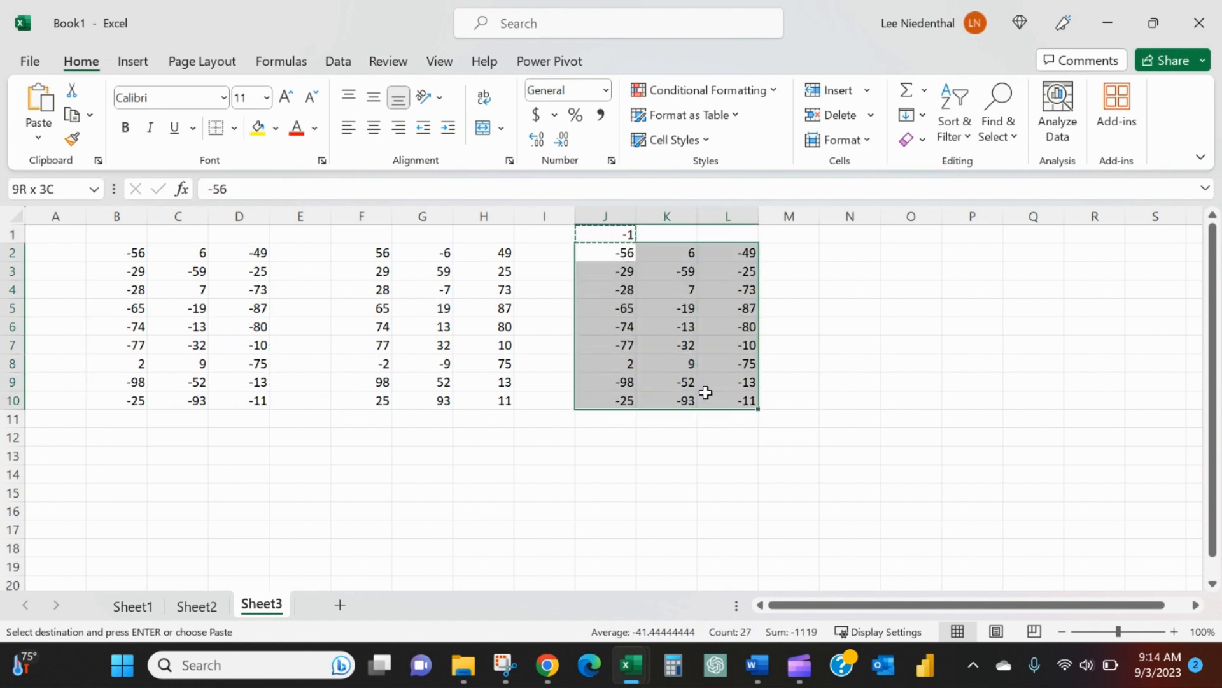
Step: Paste Special with Operation Multiply to flip every sign in J2:L10
left_click(604, 252)
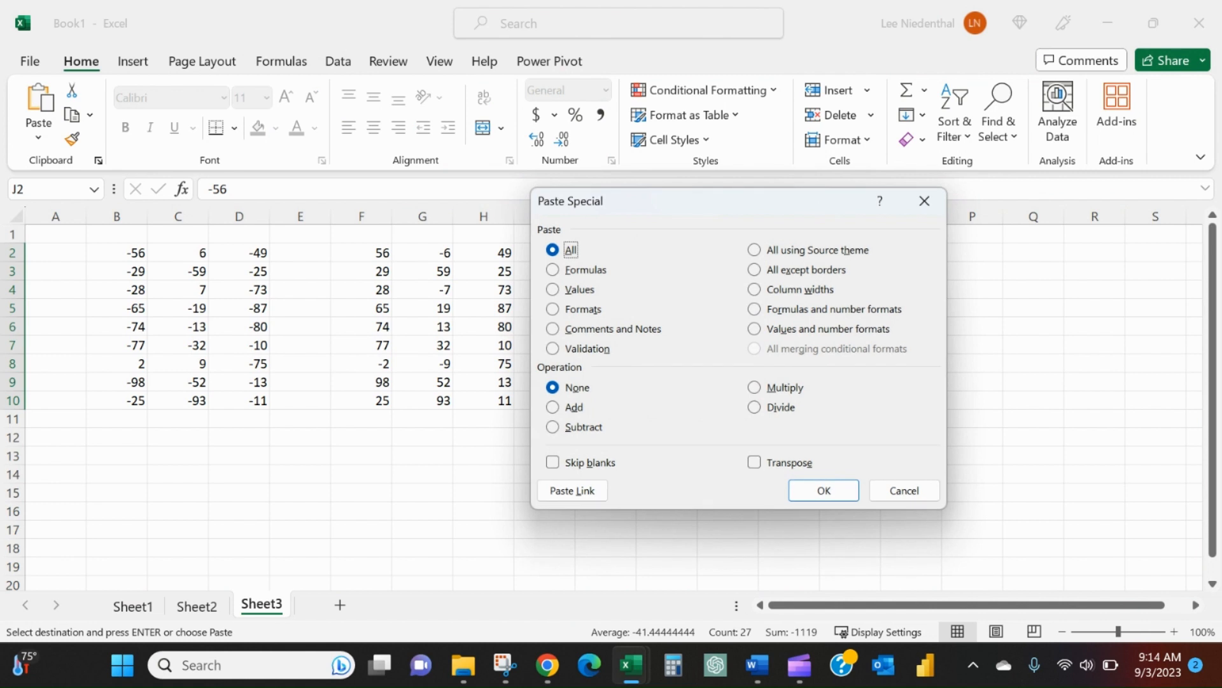
left_click(754, 387)
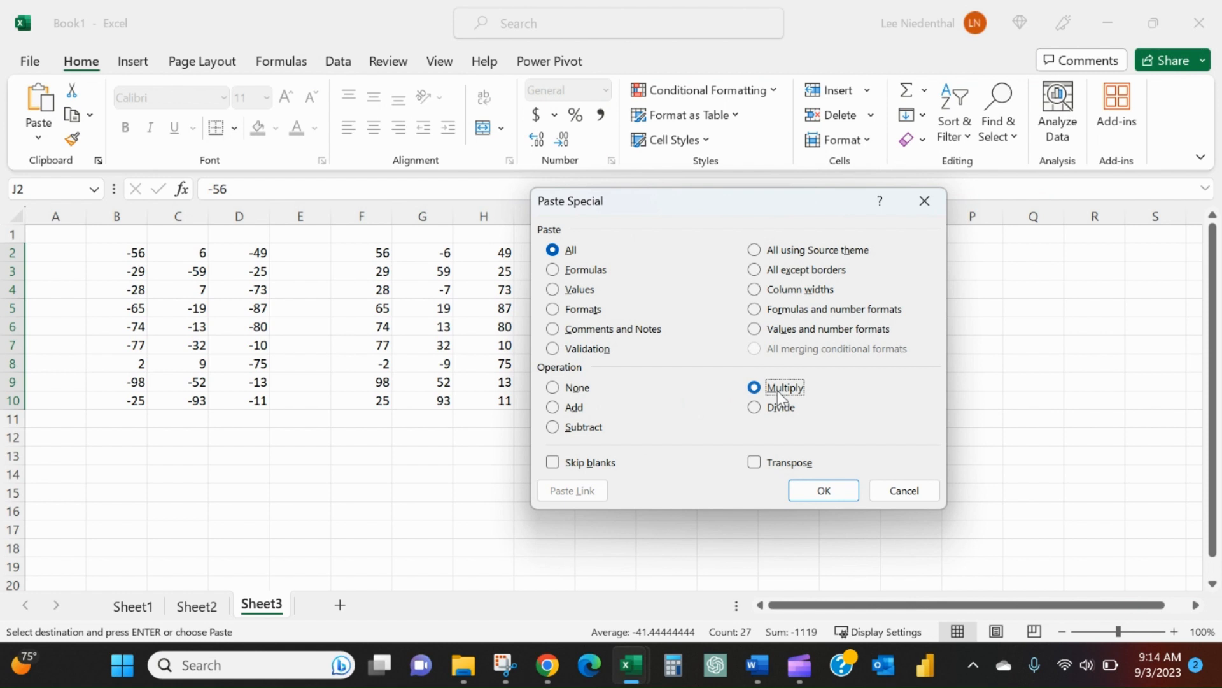
left_click(822, 489)
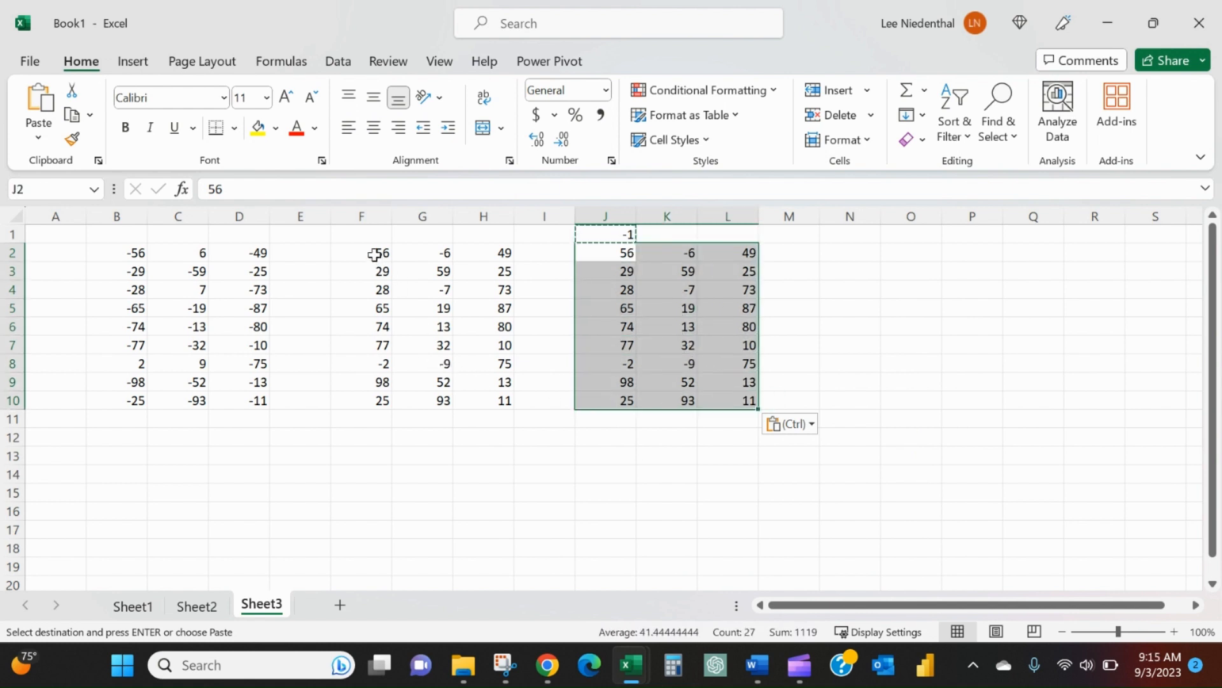
left_click(362, 252)
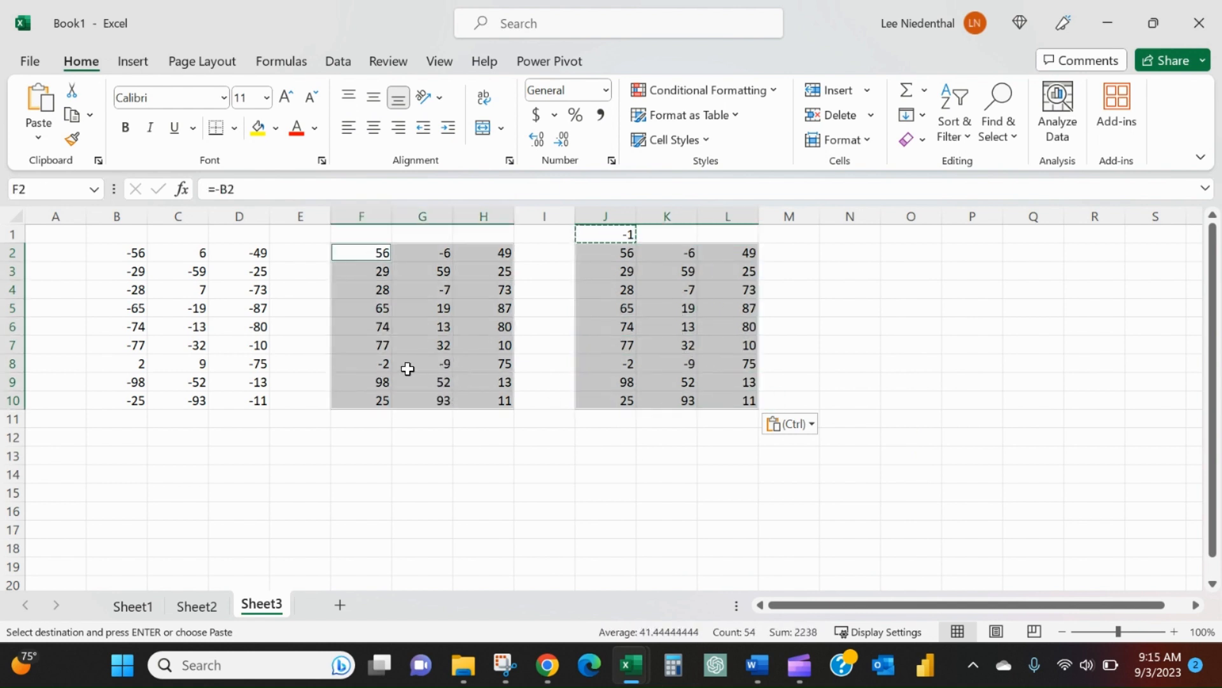
left_click(362, 345)
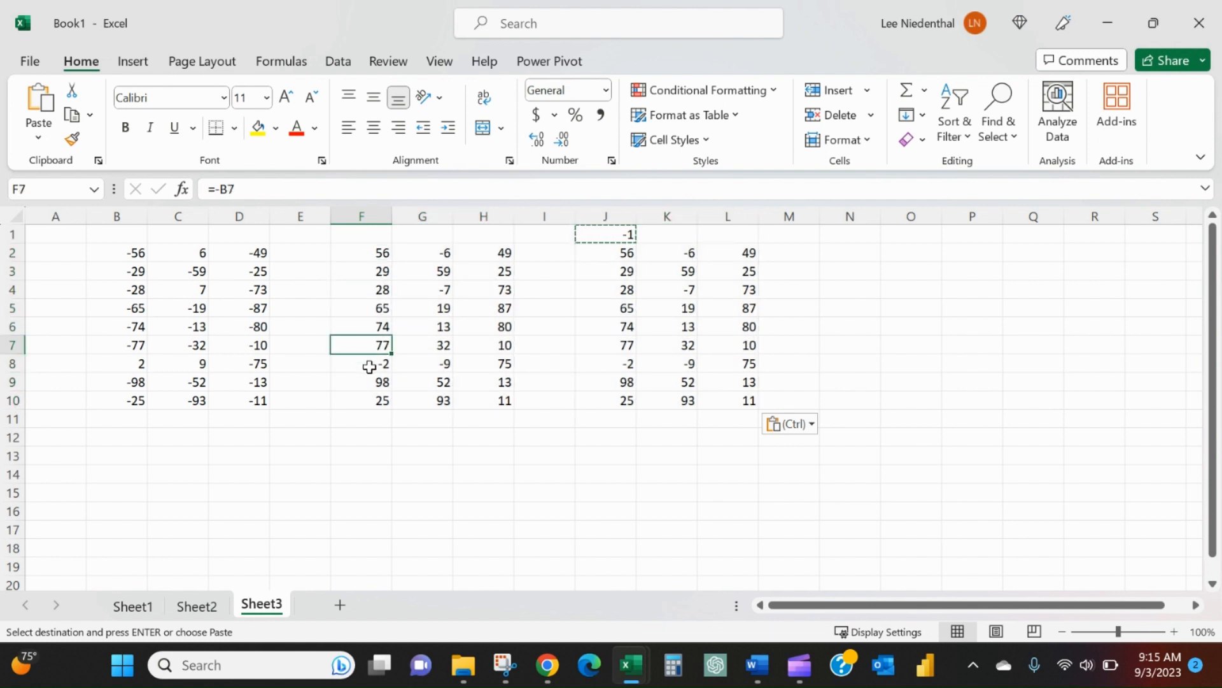
left_click(667, 343)
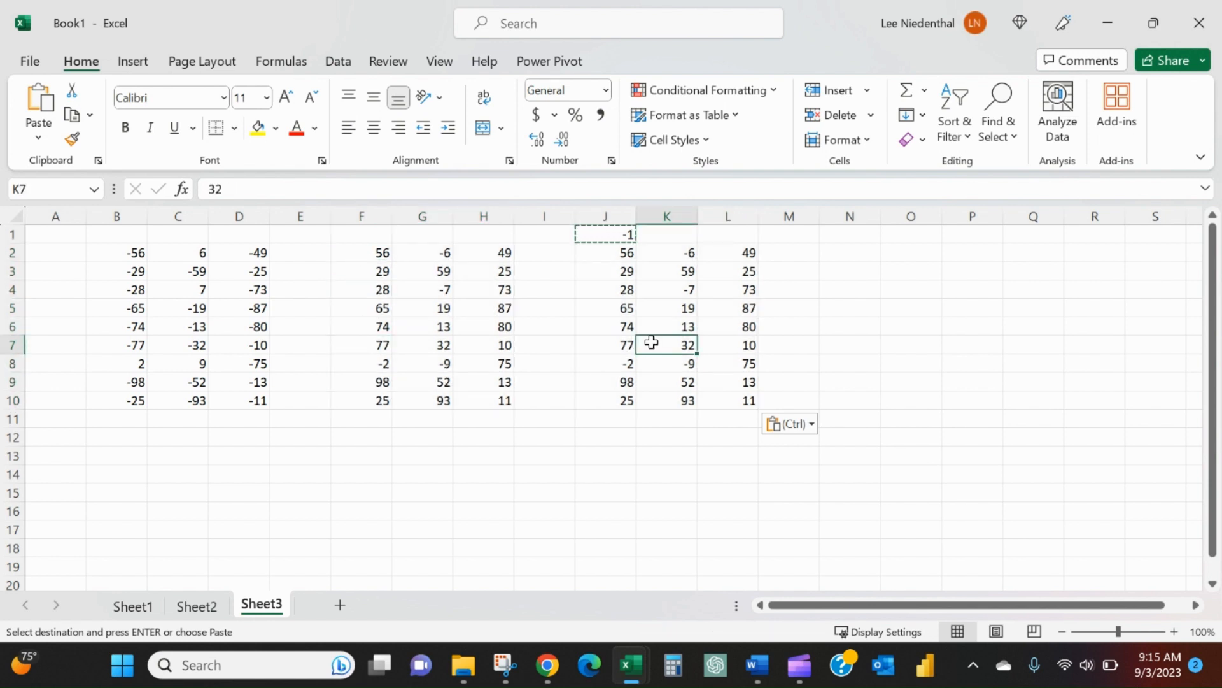